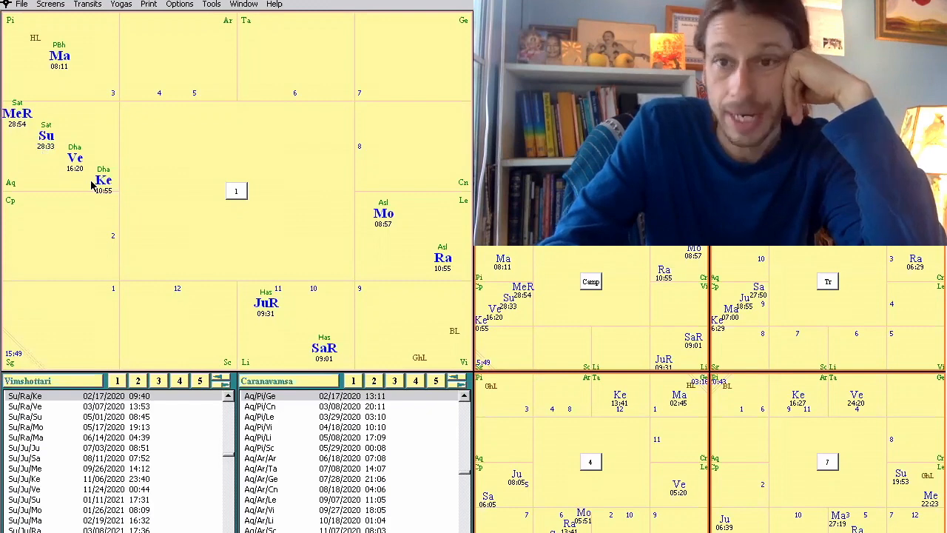
{"action": "mouse_move", "coordinate": [53, 174]}
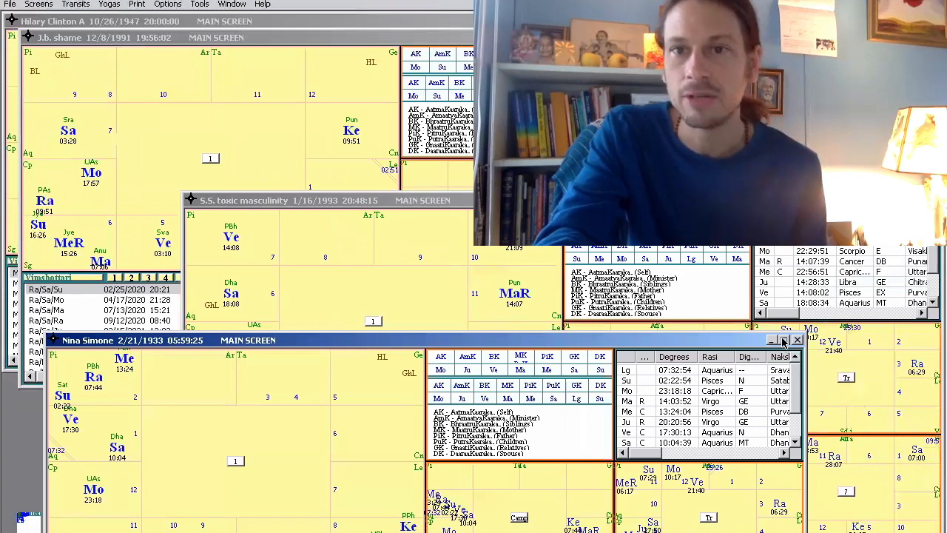
{"action": "left_click", "coordinate": [785, 340]}
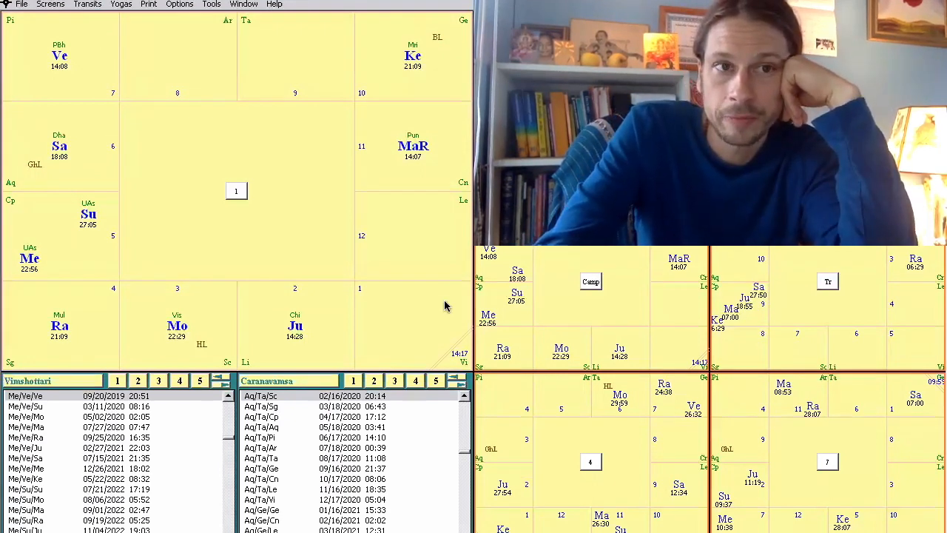
{"action": "mouse_move", "coordinate": [413, 361]}
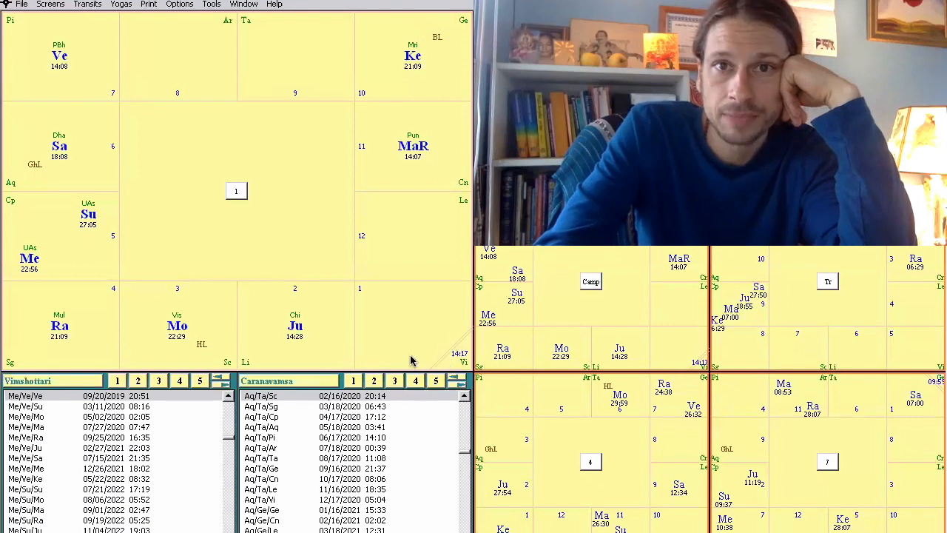
{"action": "mouse_move", "coordinate": [77, 53]}
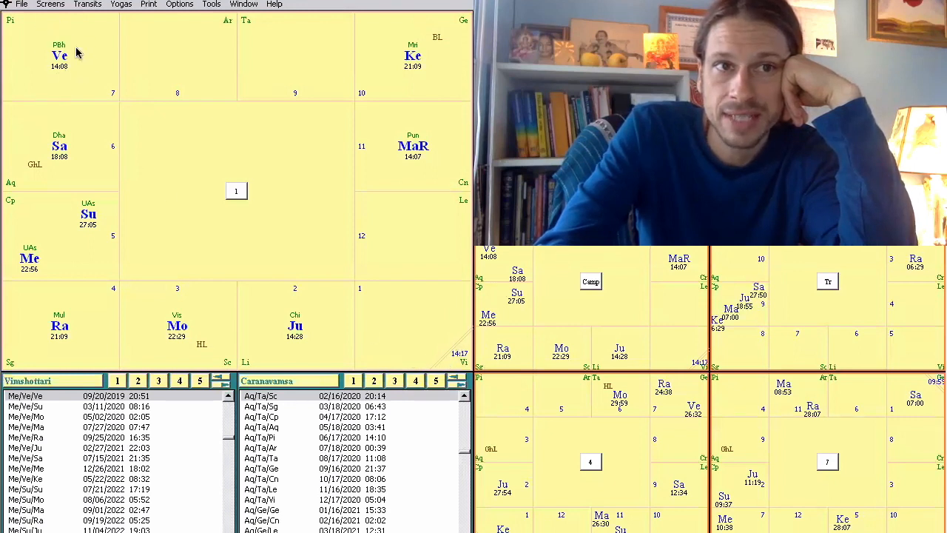